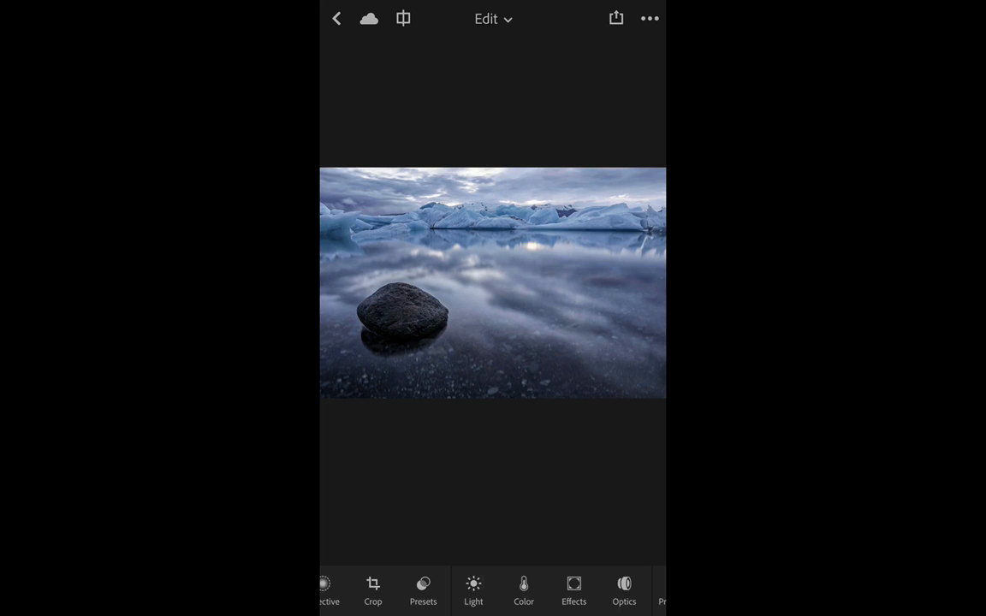
Show the Light adjustments (Exposure, Contrast, Highlights, Shadows) for the glacier lagoon photo.
left_click(472, 591)
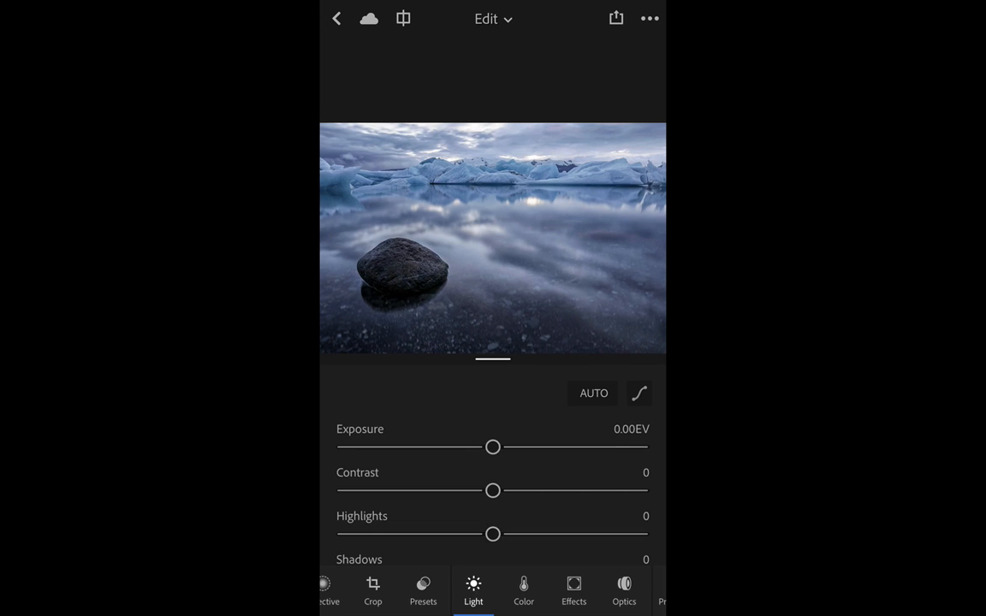
Swing exposure from -3.20 EV up to +2.40, settle at +2.31, then ease back to +0.40 EV.
left_click_drag(492, 447, 374, 447)
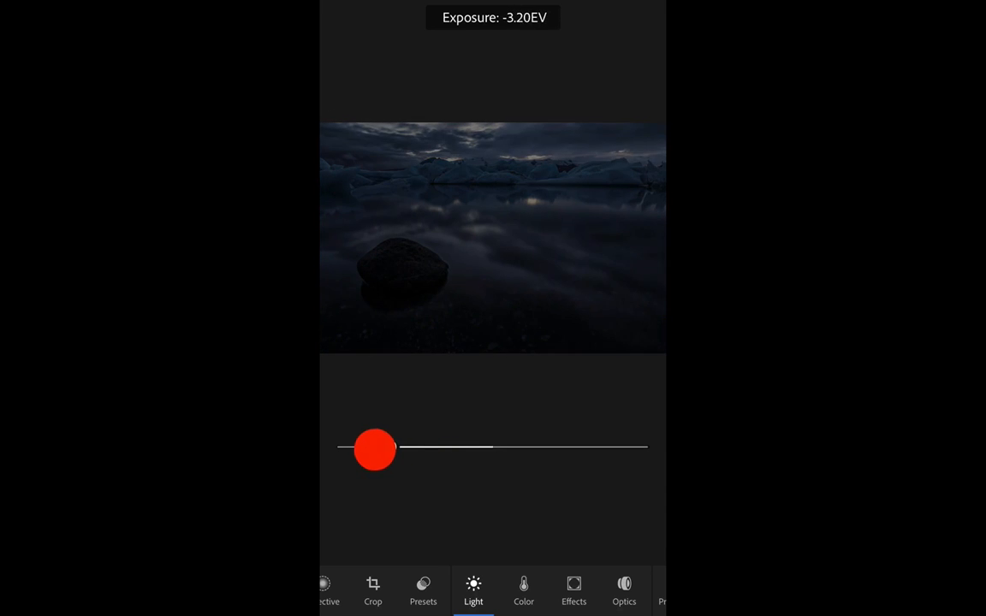
left_click_drag(373, 448, 575, 445)
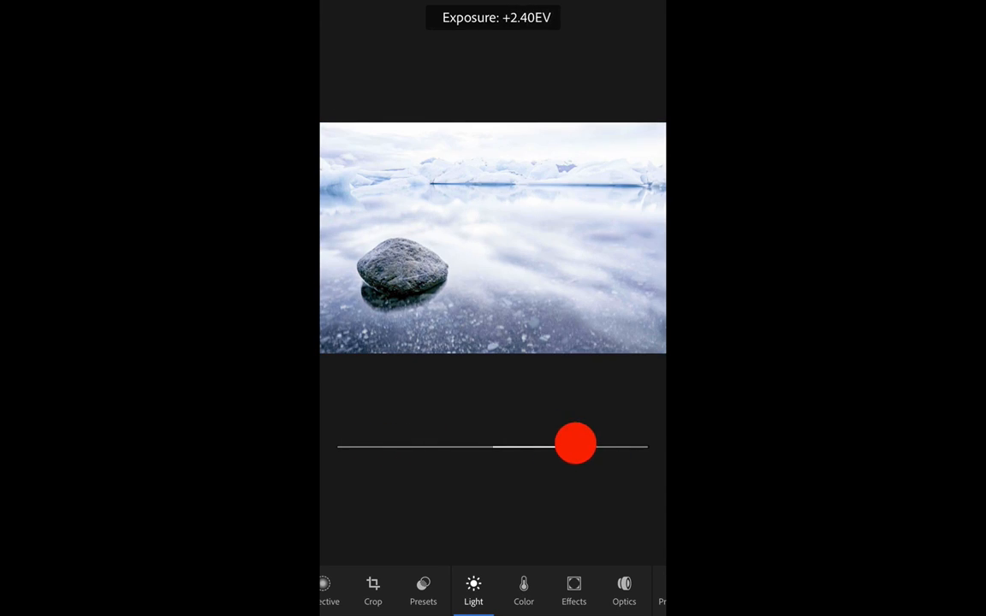
left_click_drag(575, 443, 572, 446)
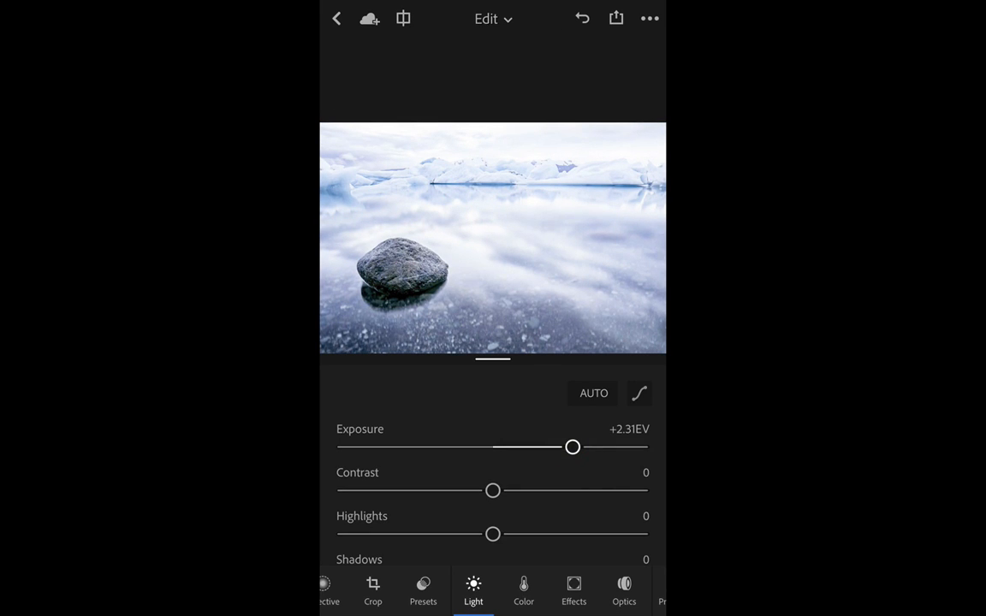
left_click_drag(572, 446, 493, 447)
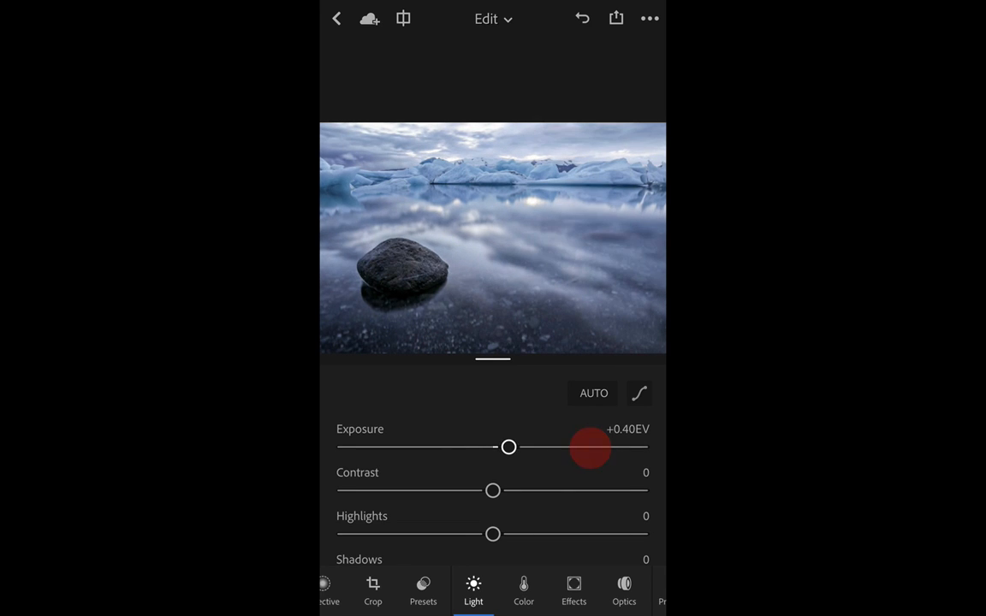
Nudge exposure in small steps through -0.40, +0.20 and 0.00 to a gentle +0.51 EV.
left_click_drag(509, 447, 520, 447)
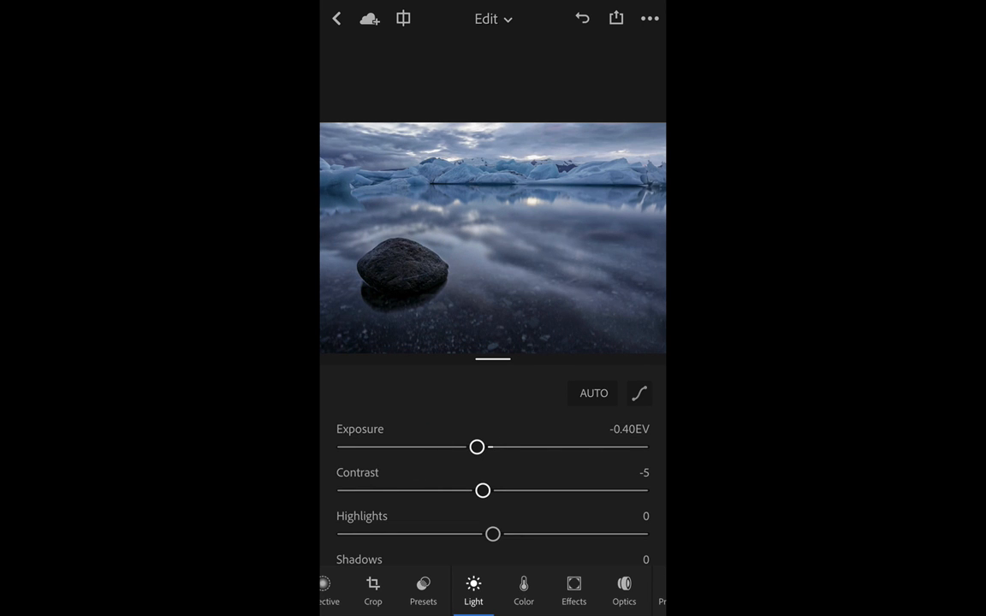
left_click_drag(476, 446, 500, 446)
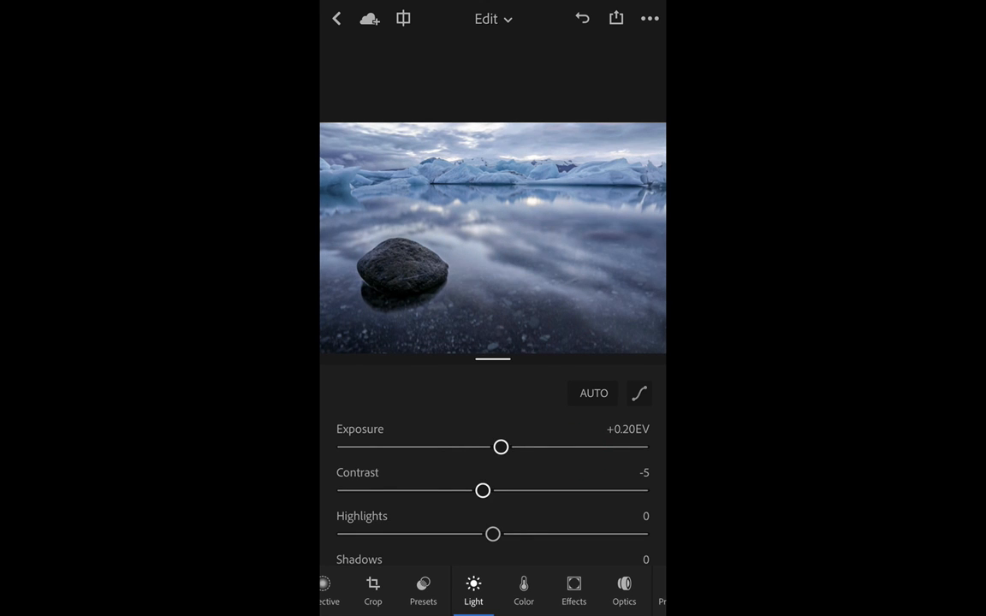
left_click_drag(500, 447, 493, 447)
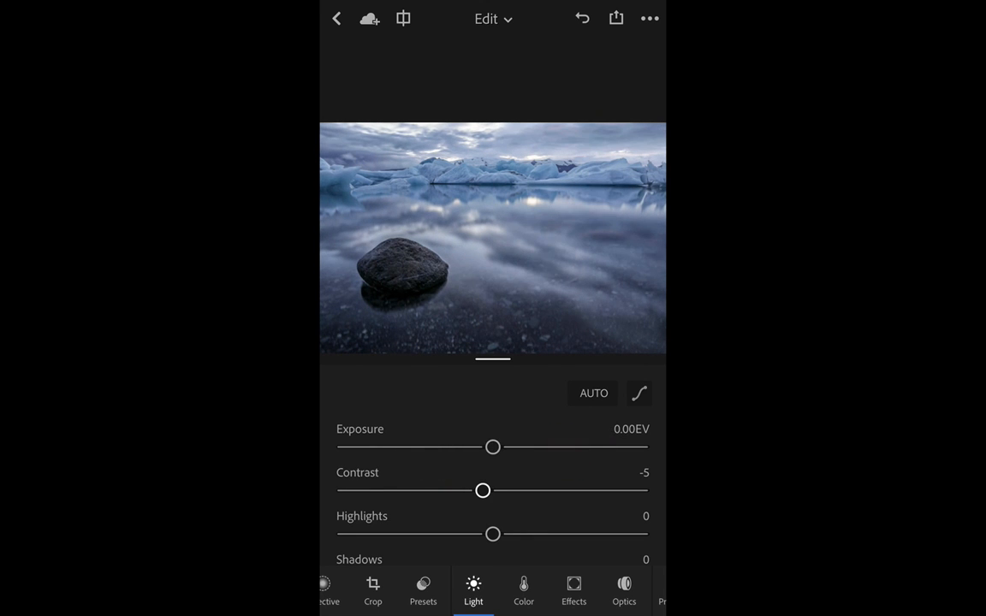
left_click_drag(492, 446, 513, 447)
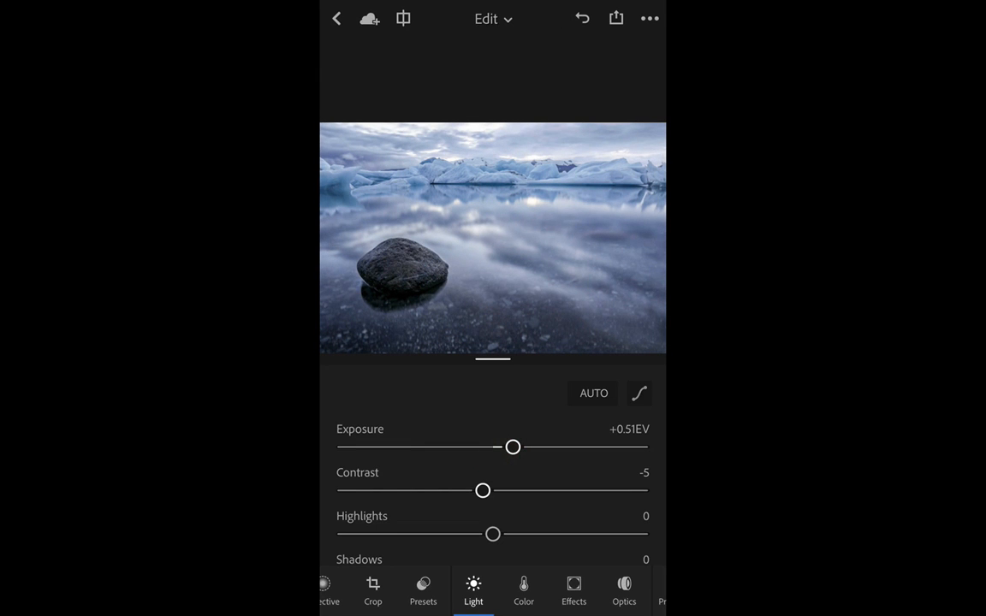